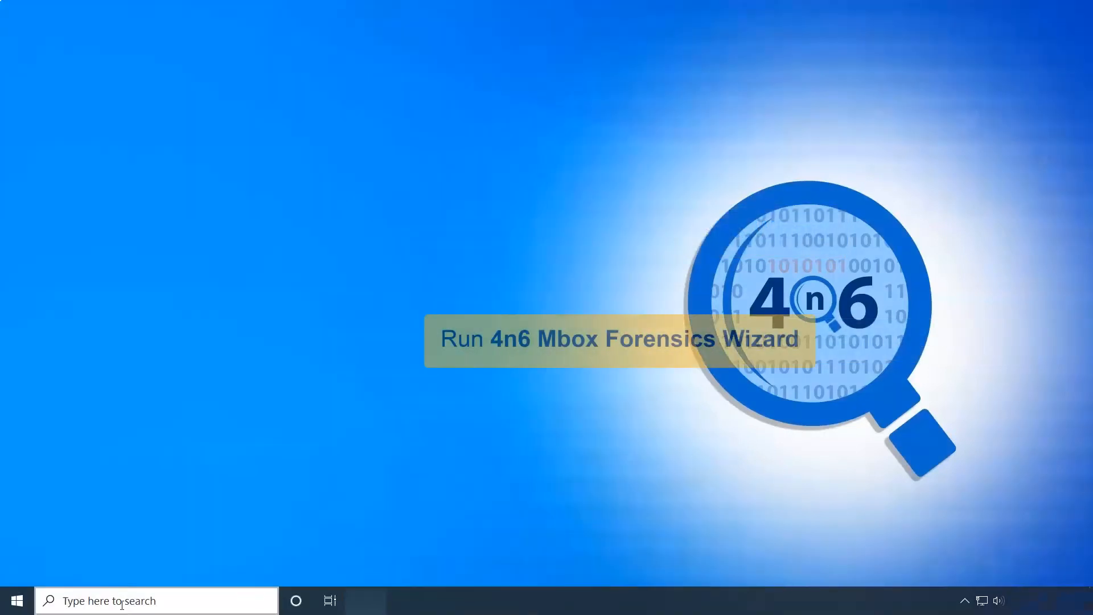
# Search Windows for '4n6 Mbox Forensics Wizard' and launch it from the results
pyautogui.write('4n6 Mbox Forensics Wizard')
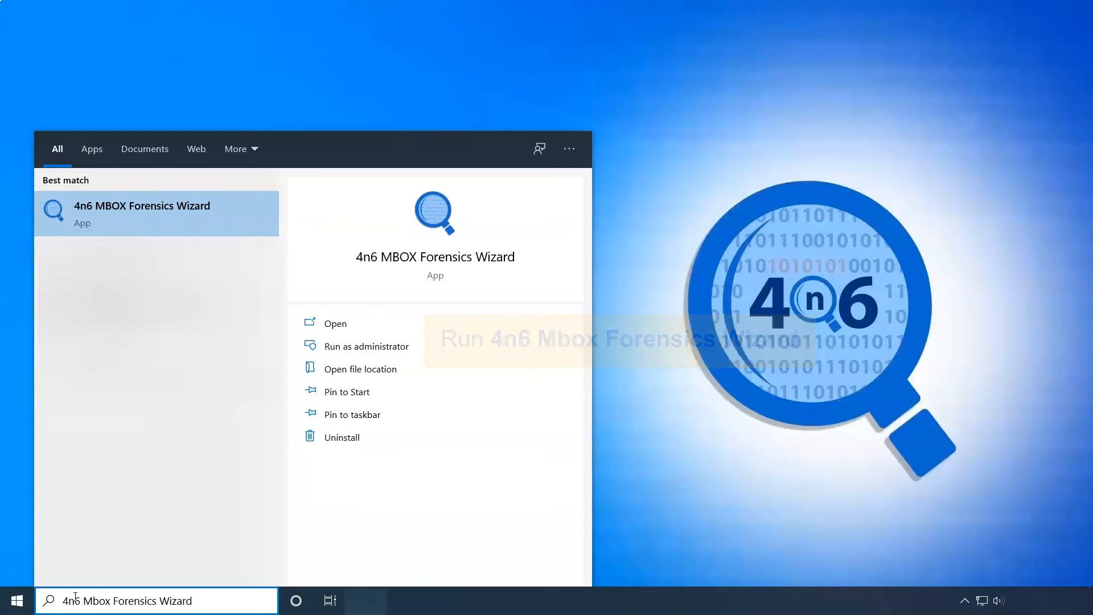
pyautogui.moveTo(393, 263)
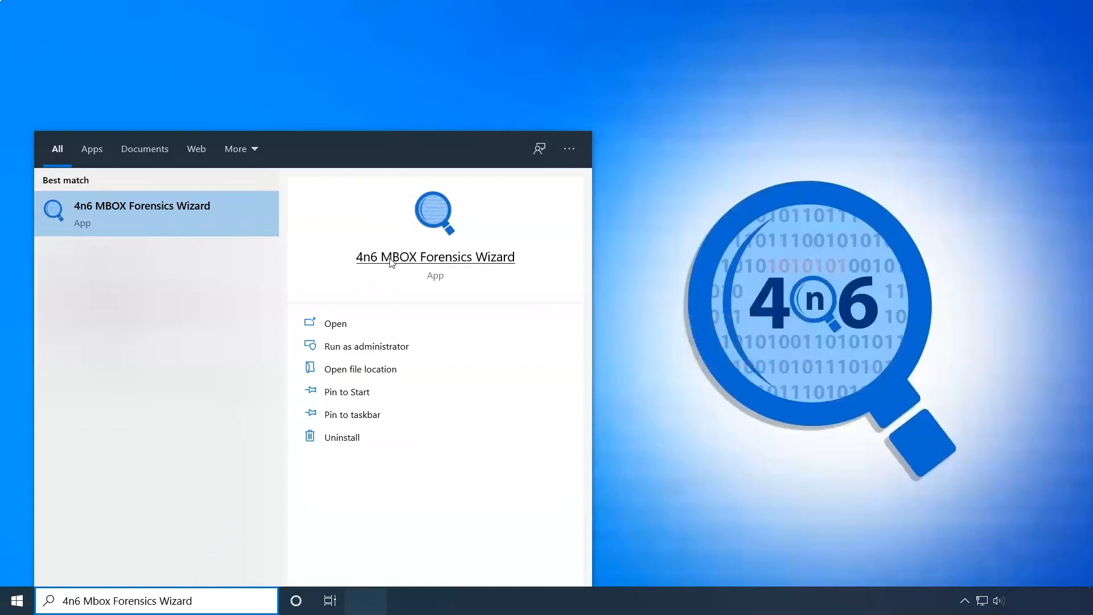
pyautogui.click(334, 322)
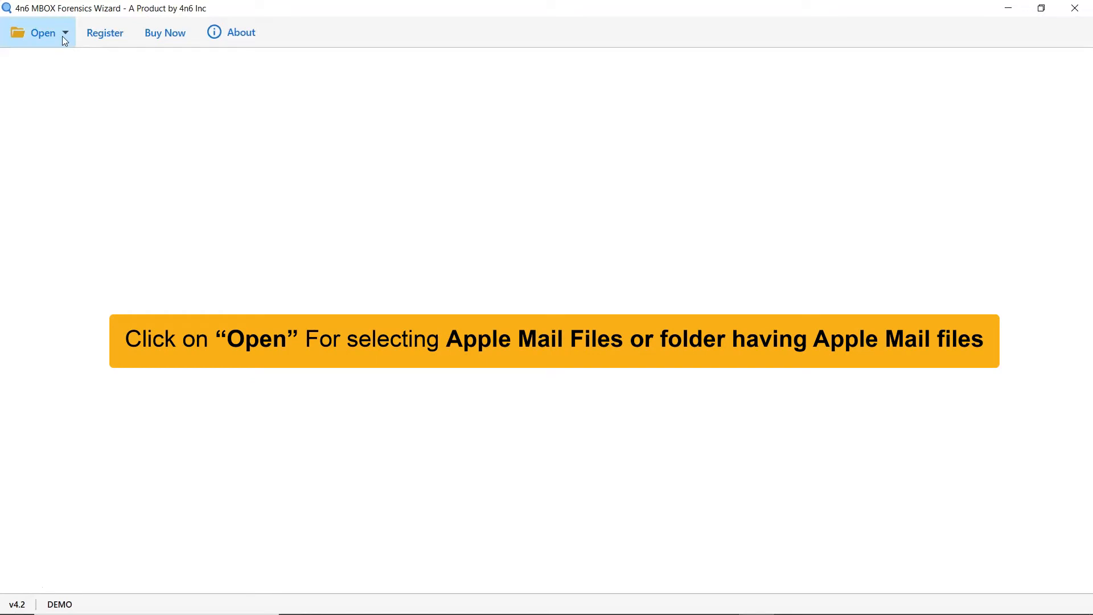
# Load the Apple Mail folder via Choose Folders so its Mail Data mailbox of 36 items appears
pyautogui.click(42, 32)
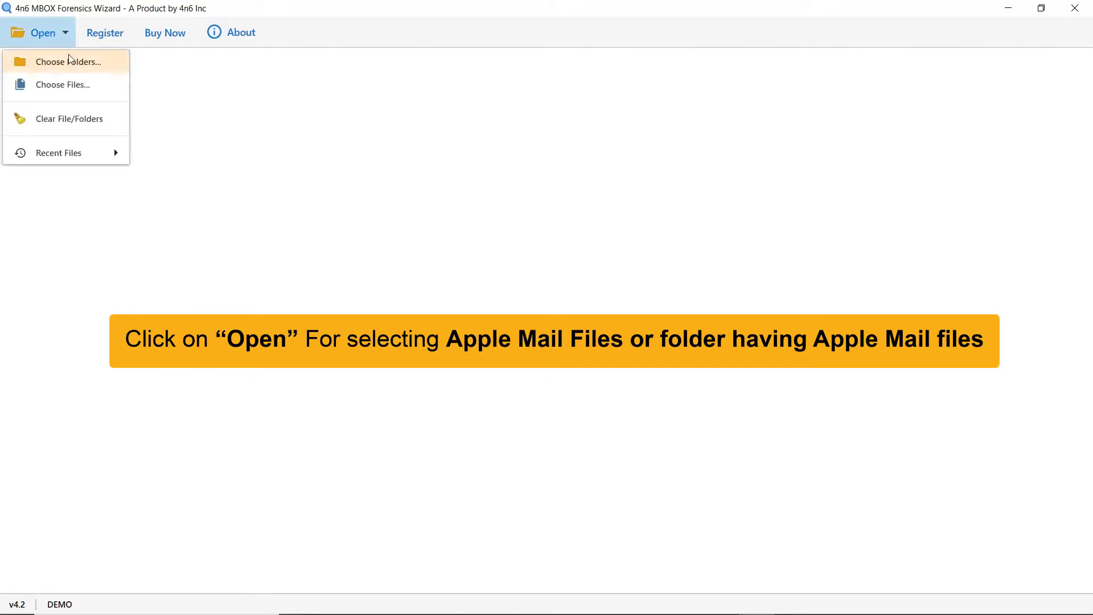
pyautogui.moveTo(61, 85)
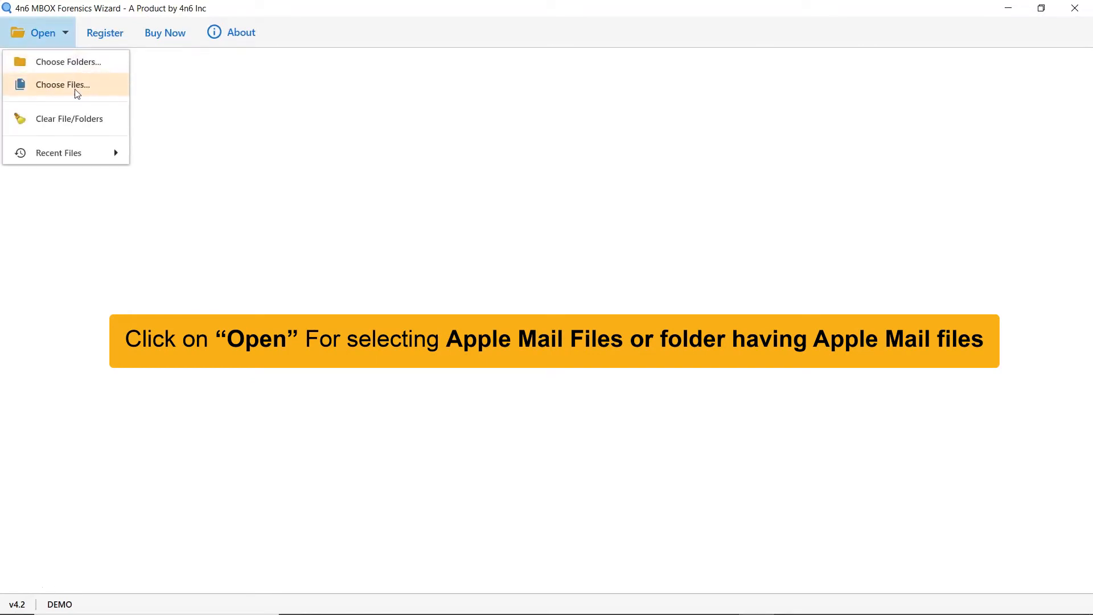
pyautogui.moveTo(68, 62)
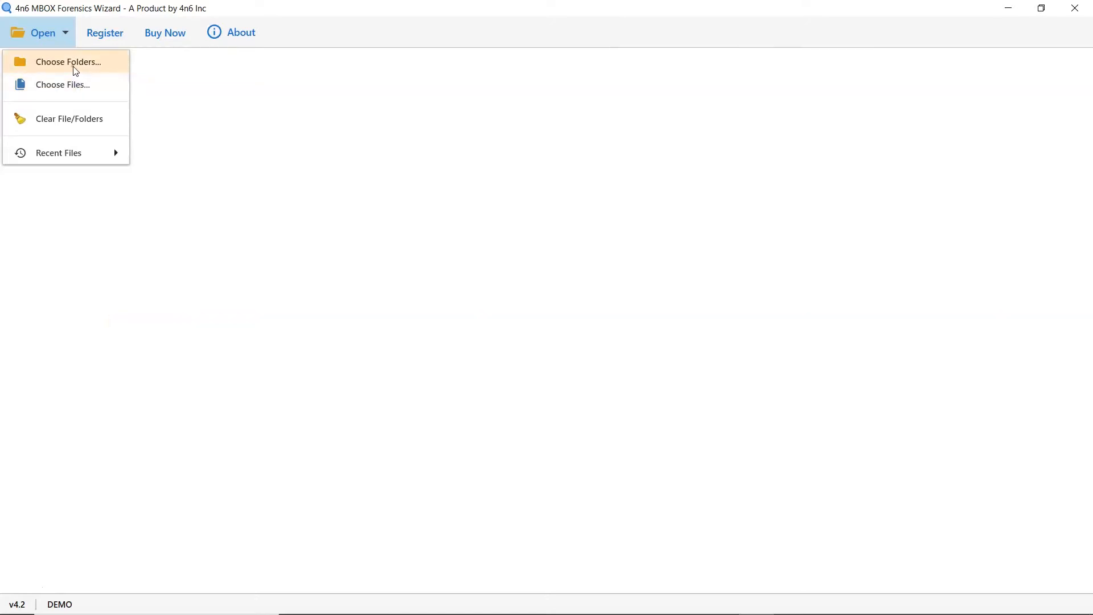
pyautogui.click(70, 61)
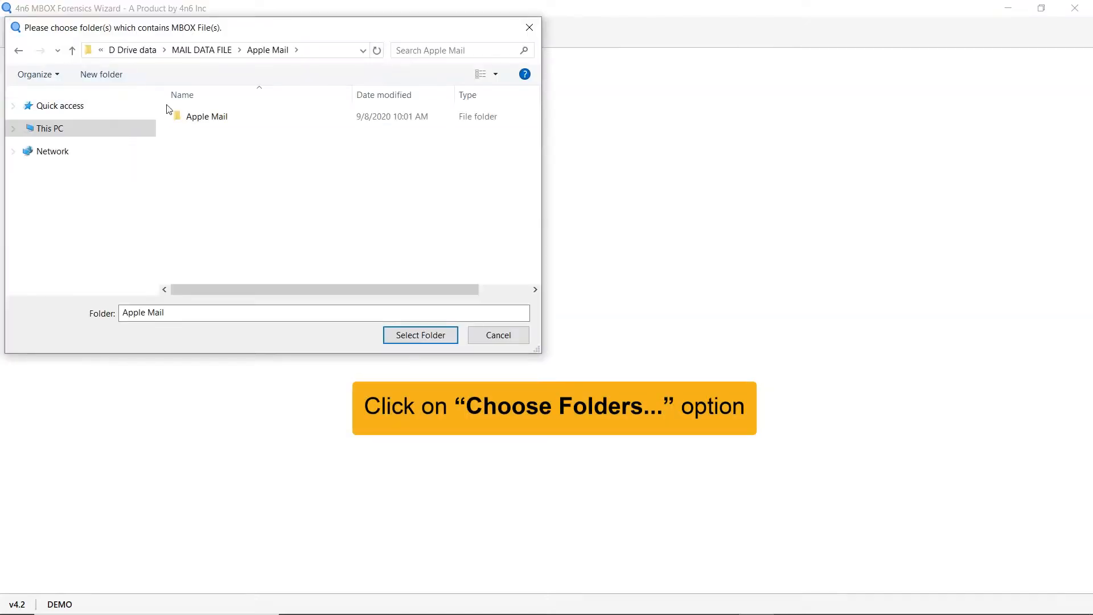
pyautogui.click(206, 116)
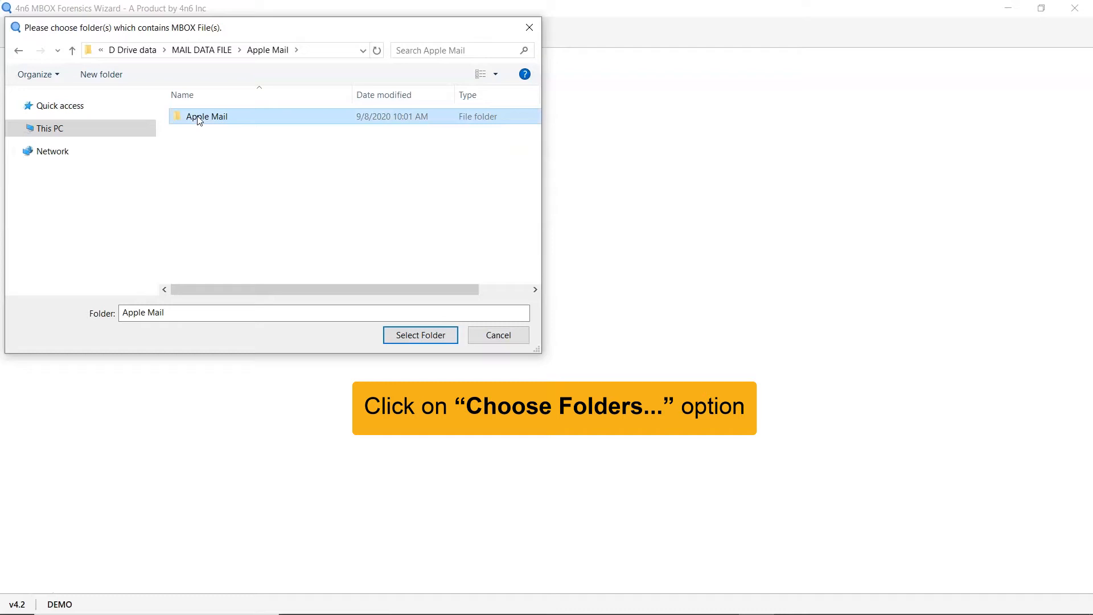
pyautogui.click(420, 335)
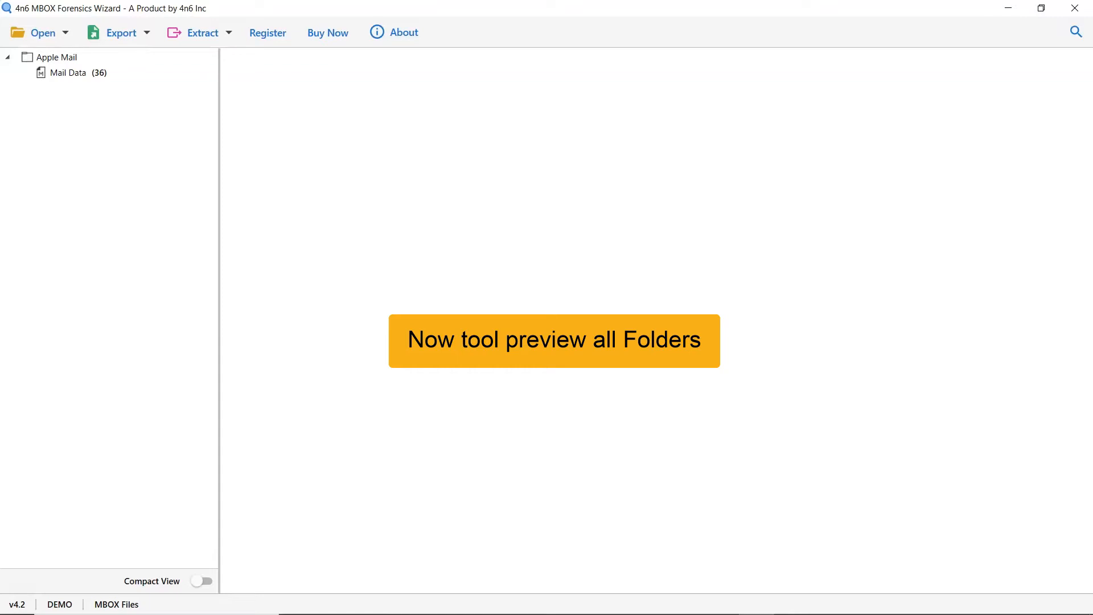
pyautogui.click(67, 73)
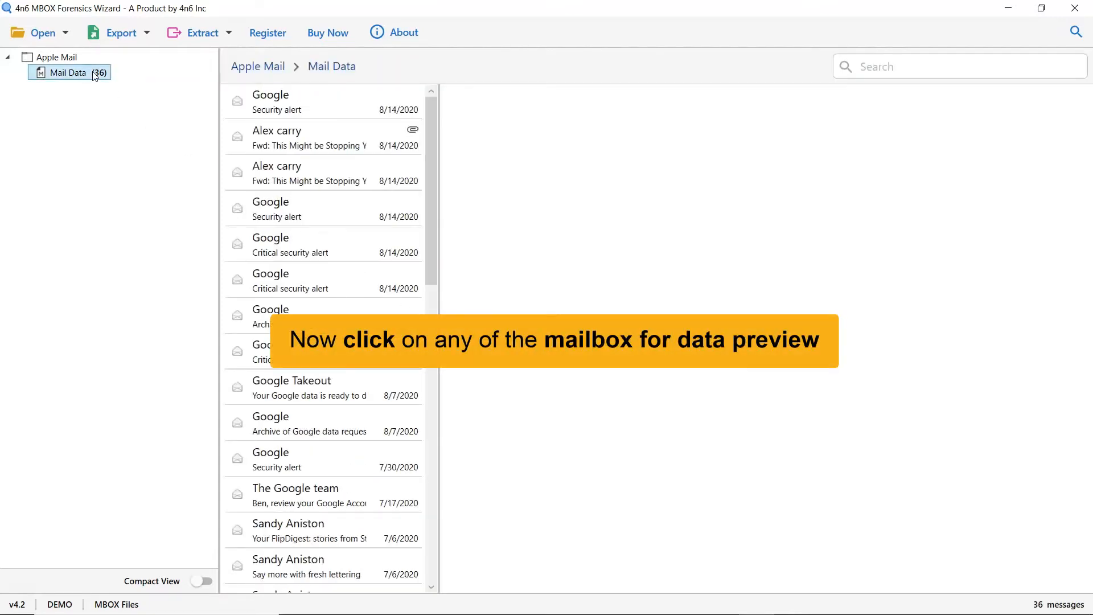
pyautogui.moveTo(109, 82)
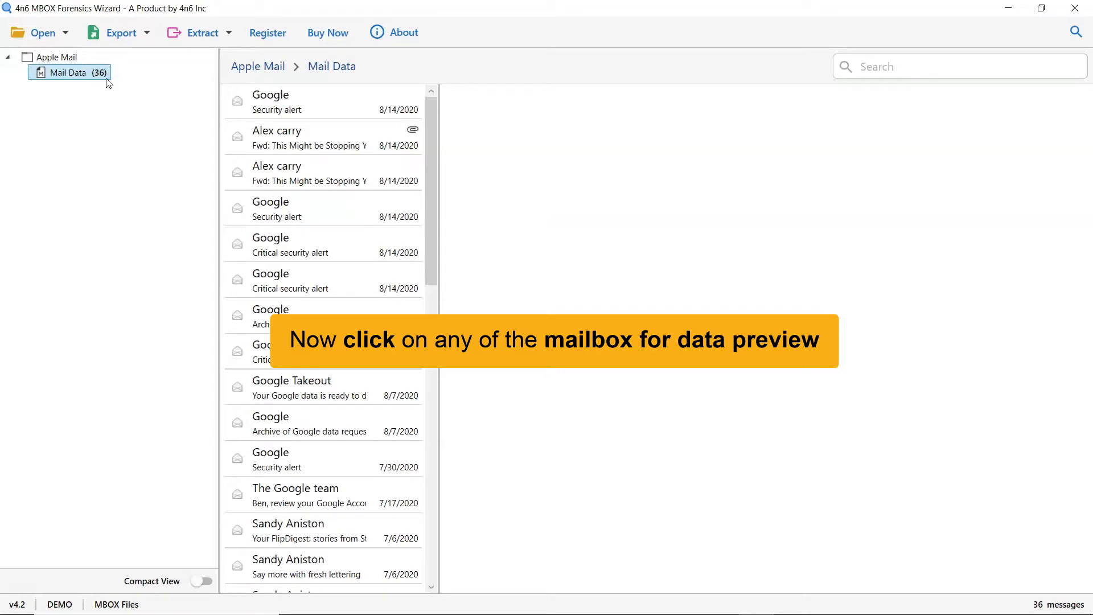
pyautogui.scroll(-3)
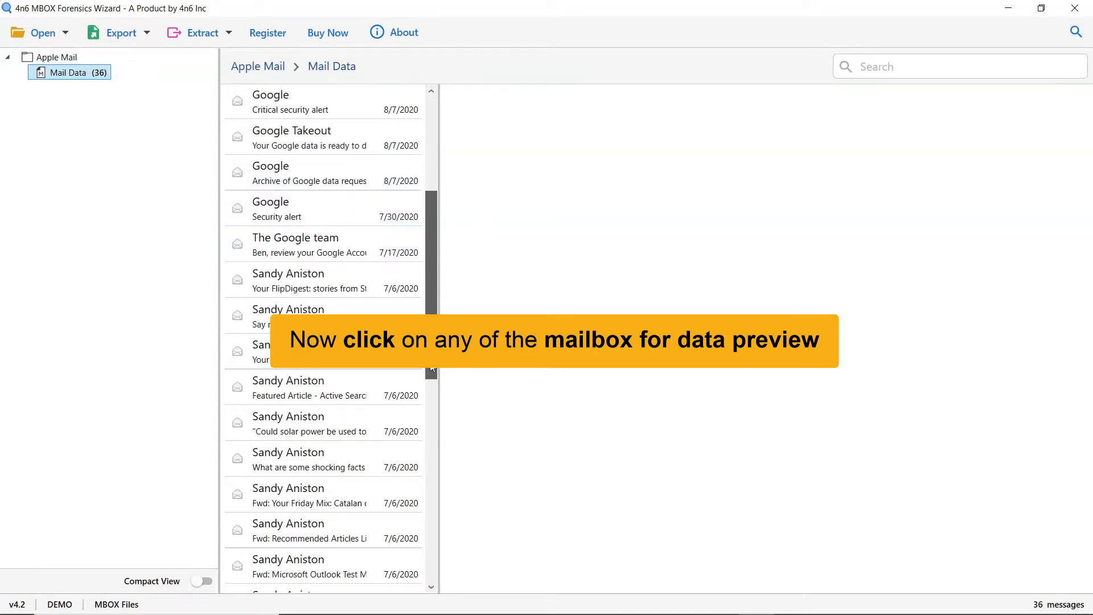
pyautogui.scroll(-3)
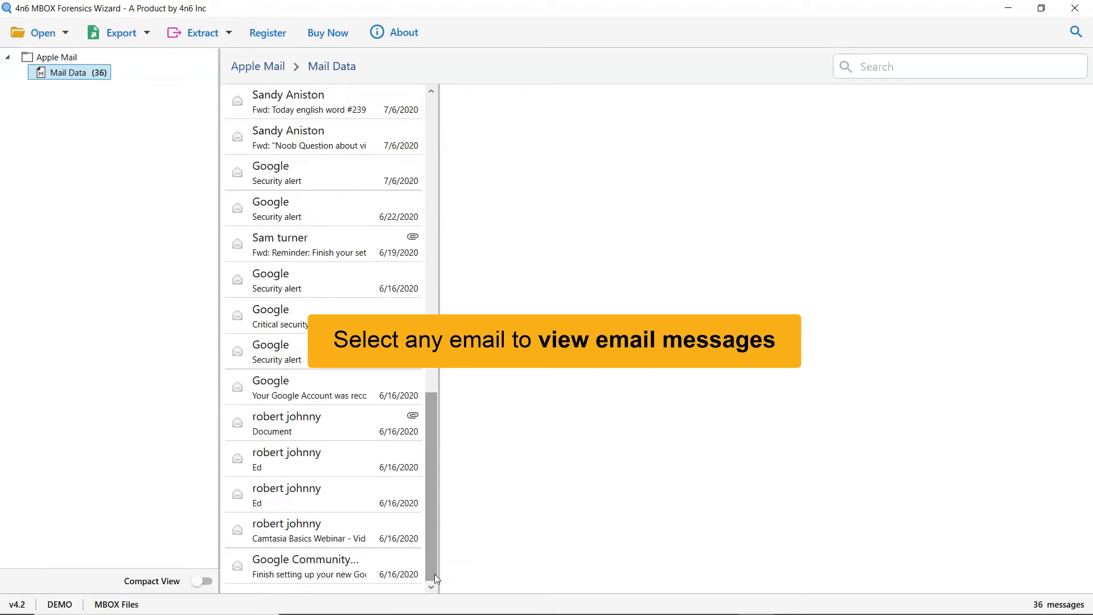
pyautogui.click(322, 423)
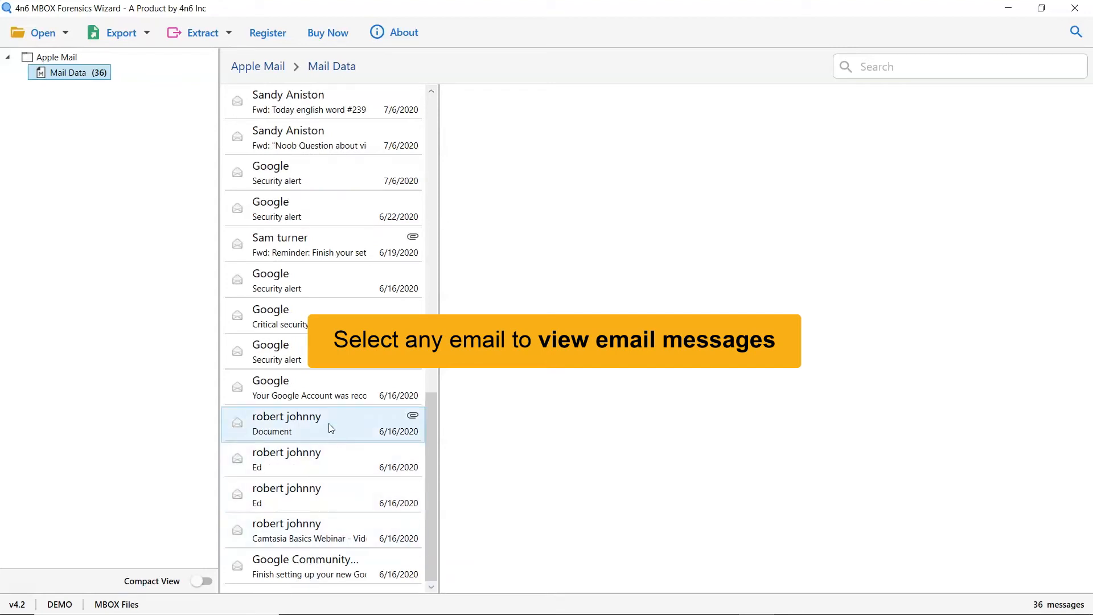
pyautogui.click(328, 424)
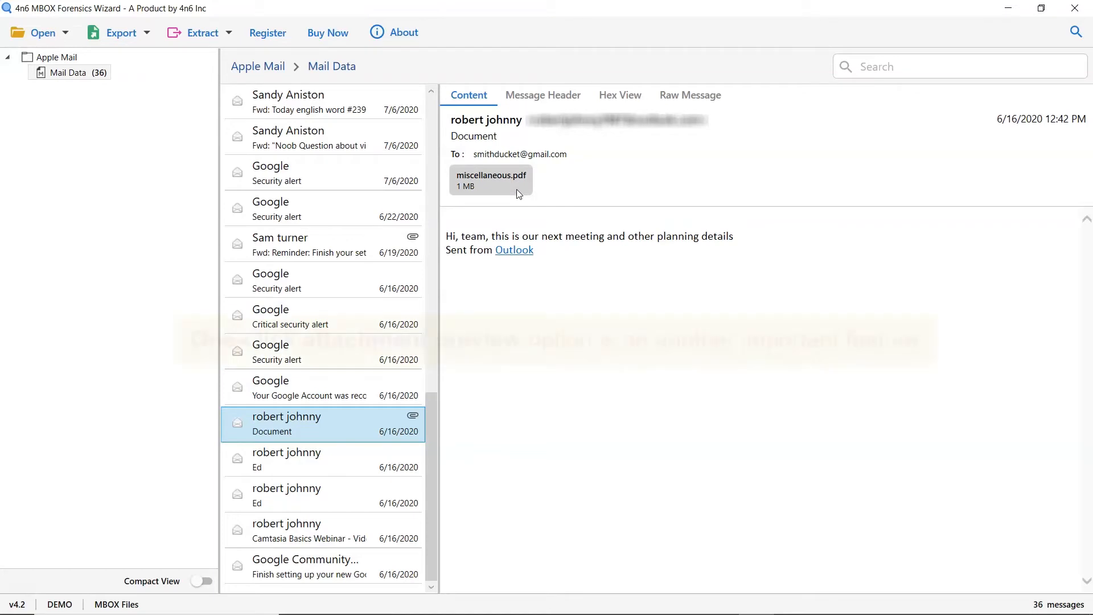
pyautogui.rightClick(491, 180)
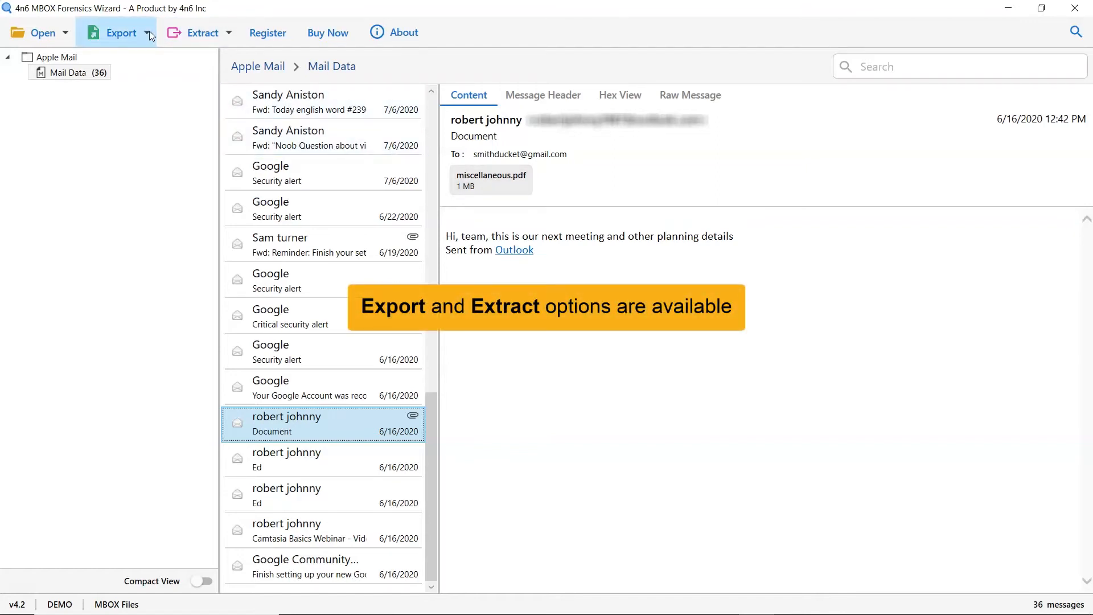
# Choose Email Addresses from the Extract dropdown to show the extraction setup
pyautogui.click(122, 32)
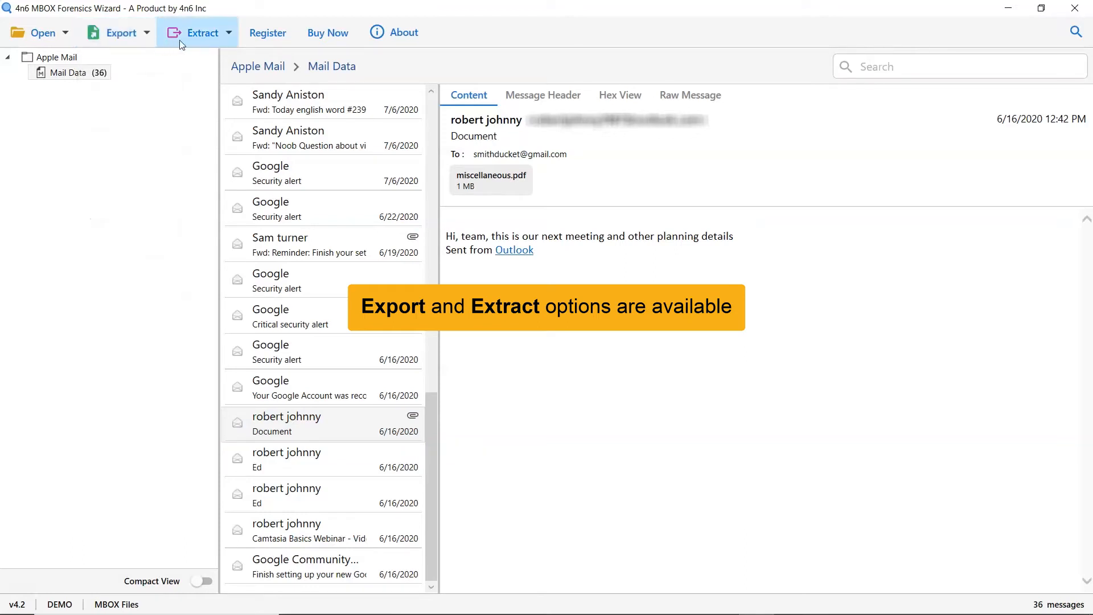
pyautogui.click(202, 32)
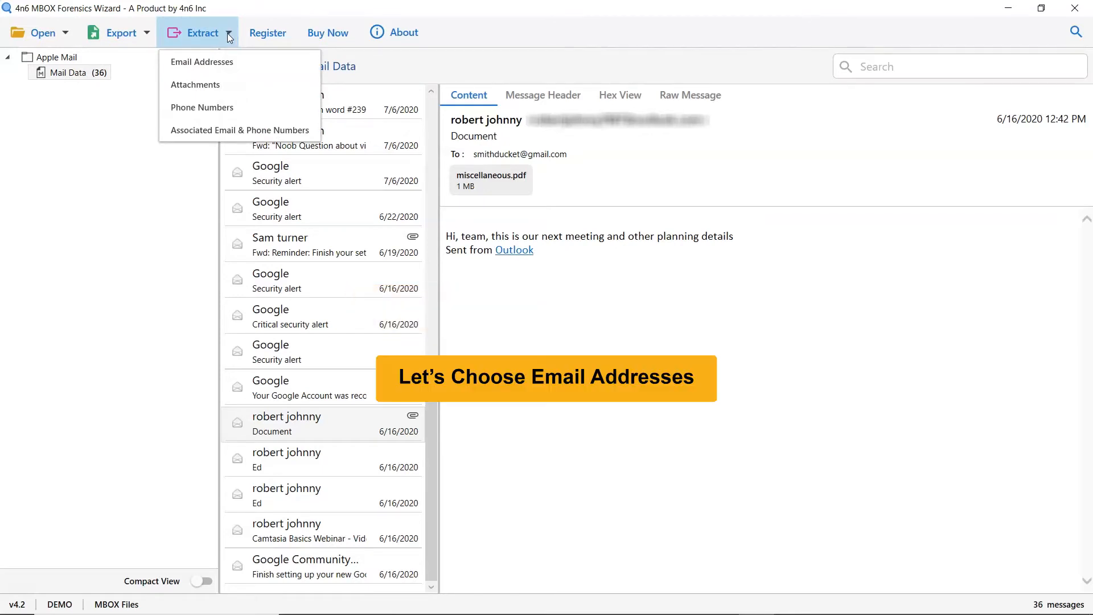
pyautogui.moveTo(230, 54)
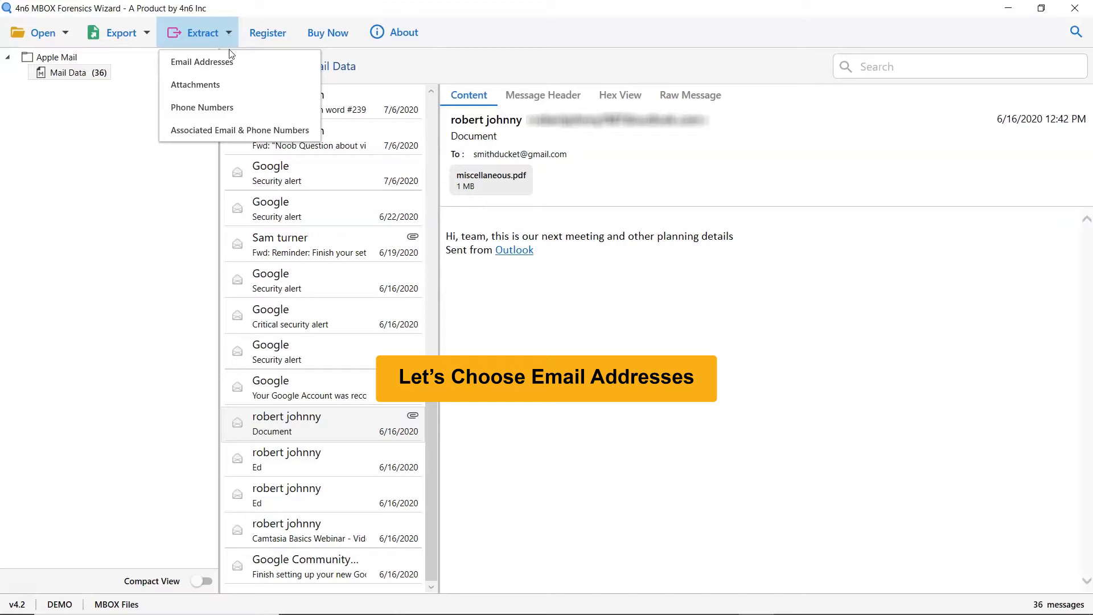
pyautogui.click(201, 61)
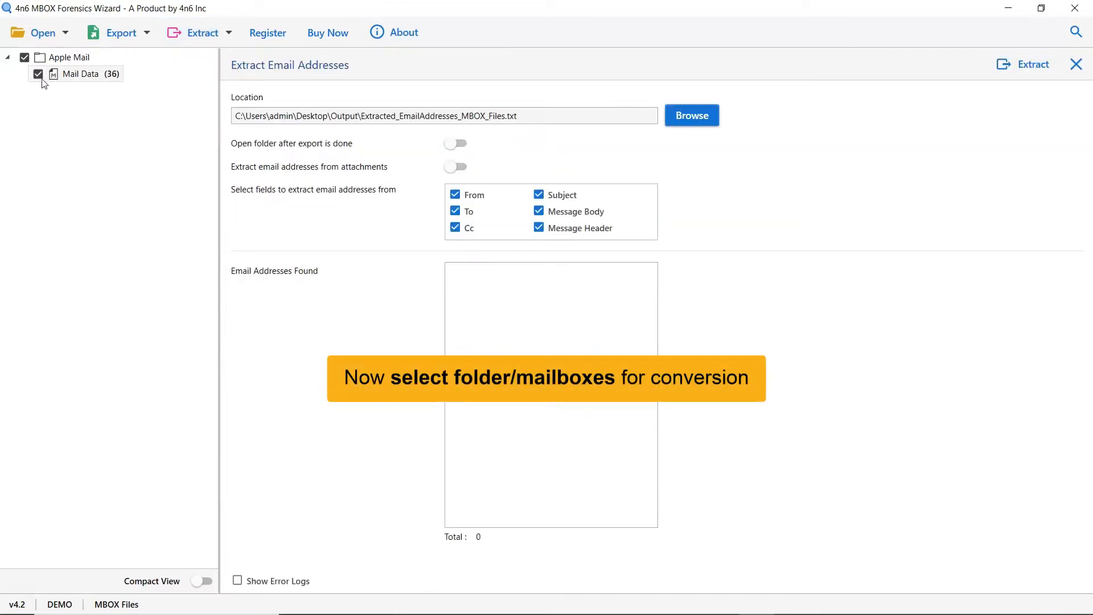
# Keep Mail Data ticked and save output as Extracted_EmailAddresses_MBOX_Files.txt in the Apple Mail folder
pyautogui.click(37, 74)
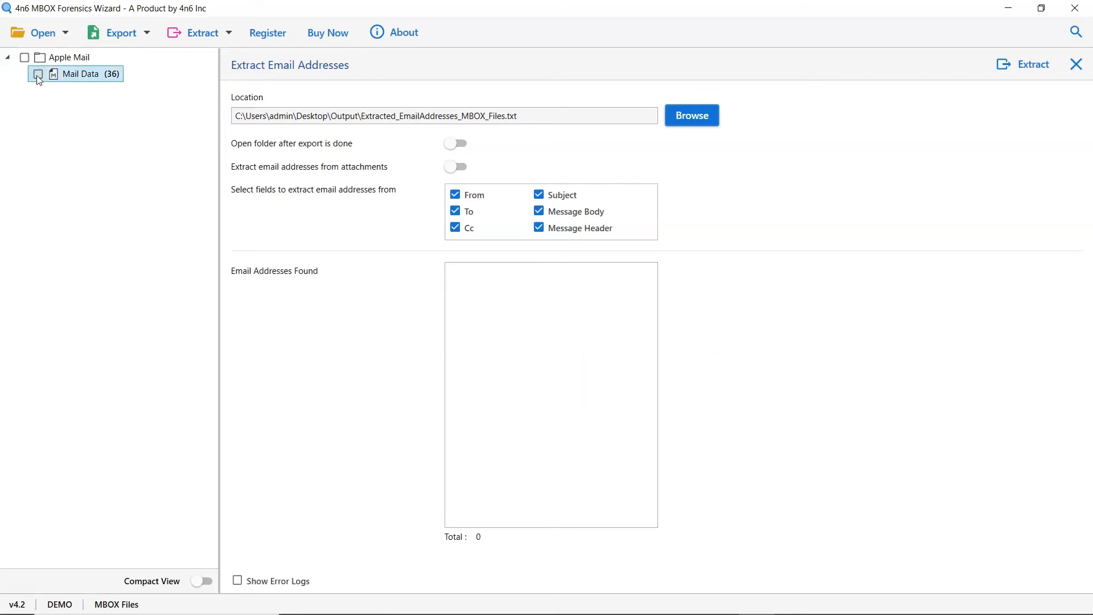
pyautogui.click(39, 74)
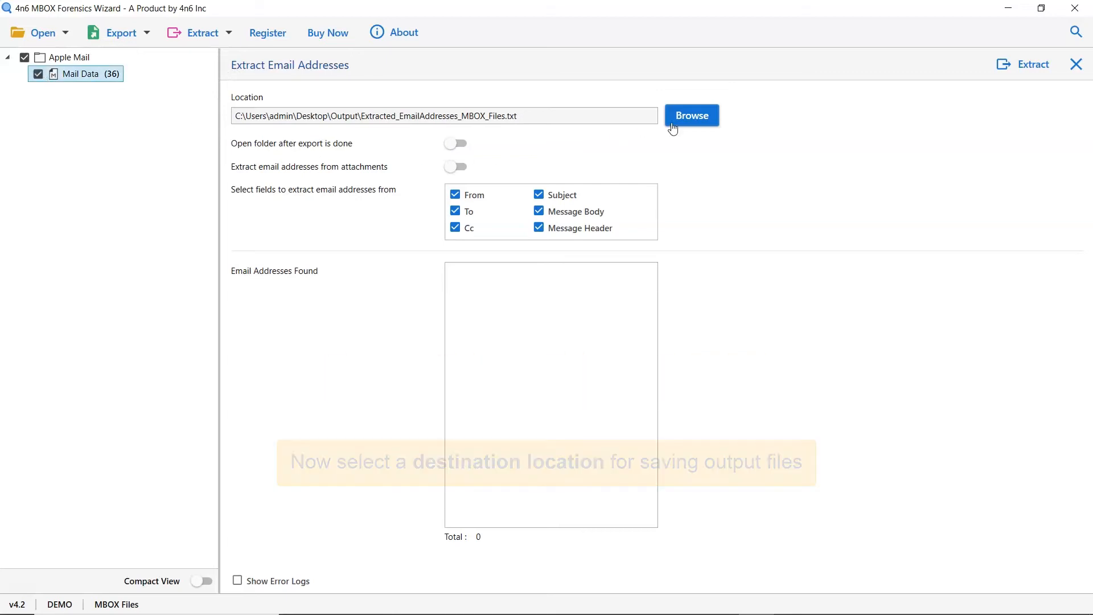
pyautogui.click(692, 115)
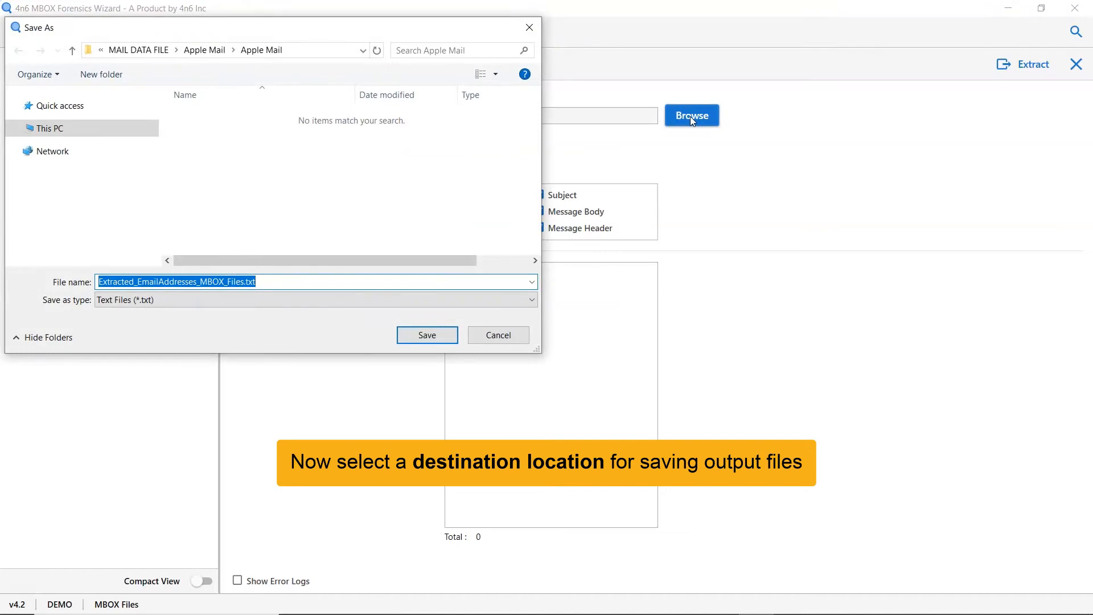
pyautogui.moveTo(672, 130)
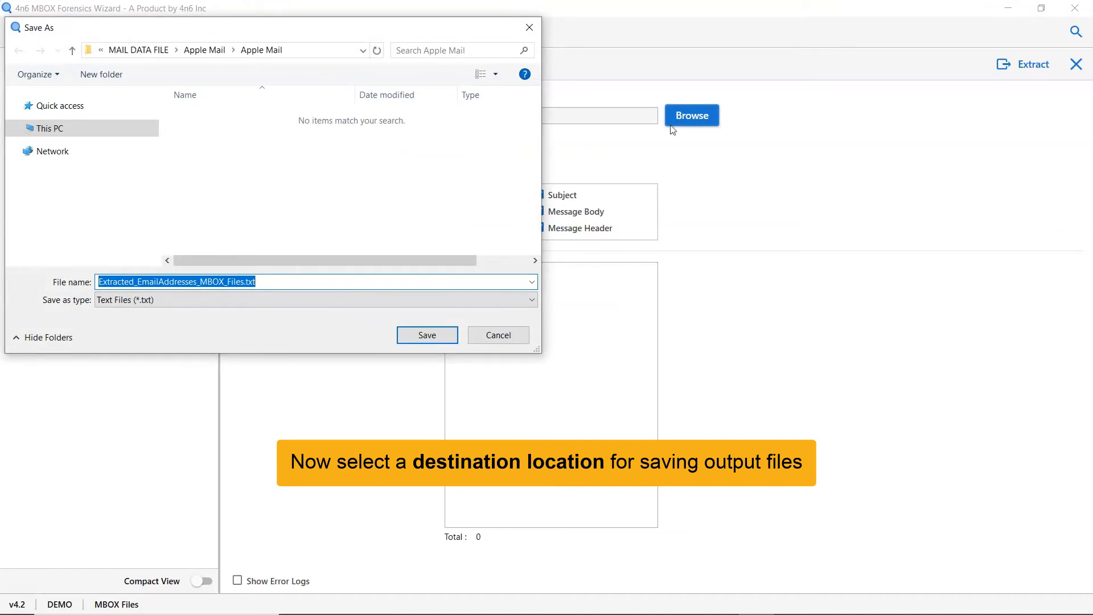
pyautogui.click(427, 335)
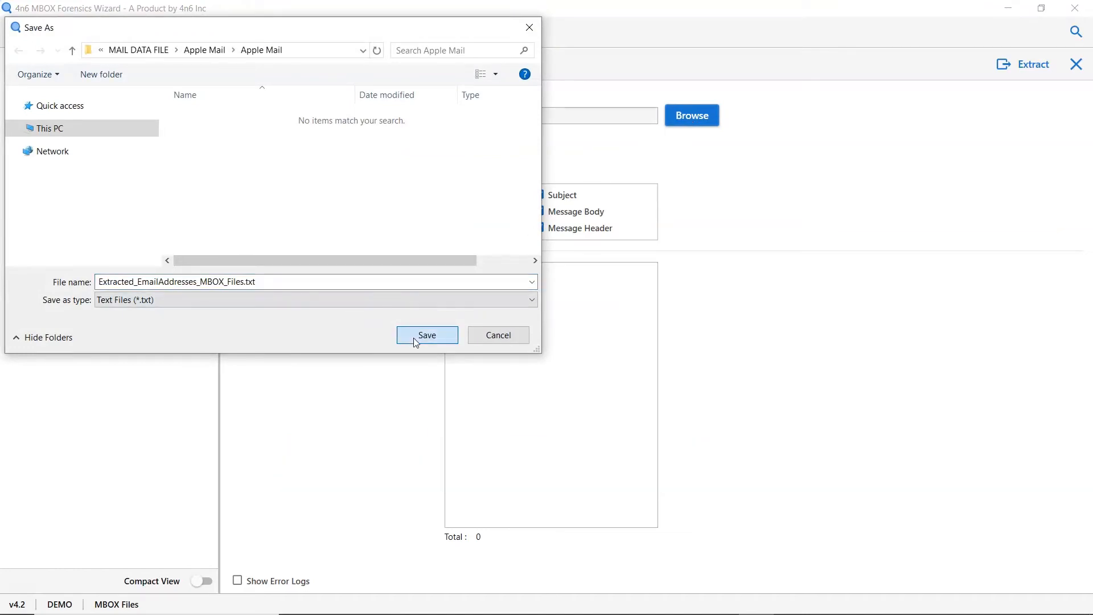
pyautogui.click(427, 334)
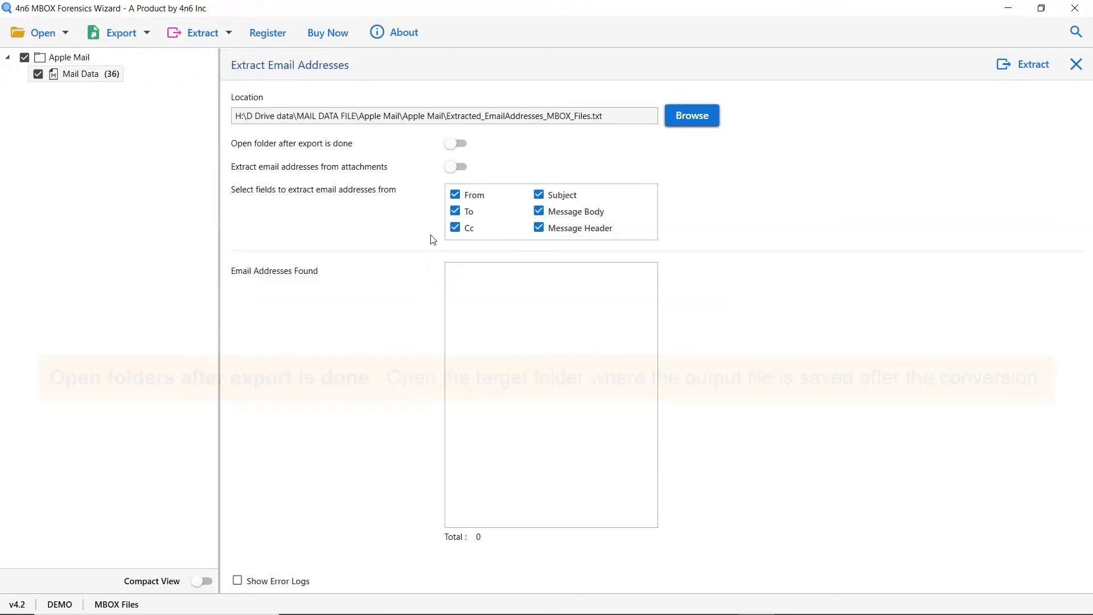
pyautogui.moveTo(455, 143)
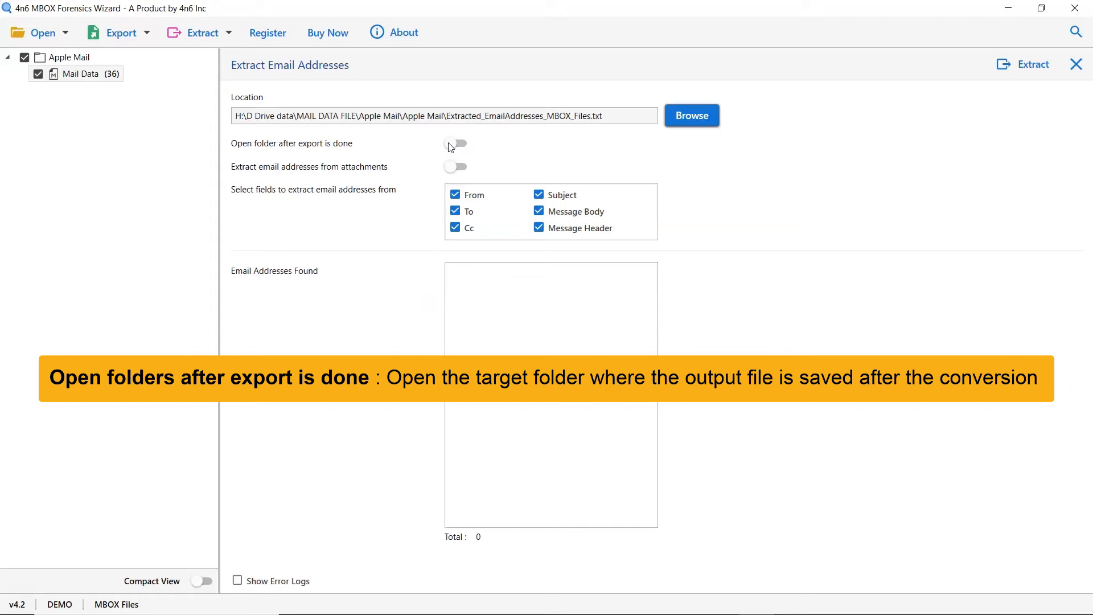
pyautogui.click(456, 143)
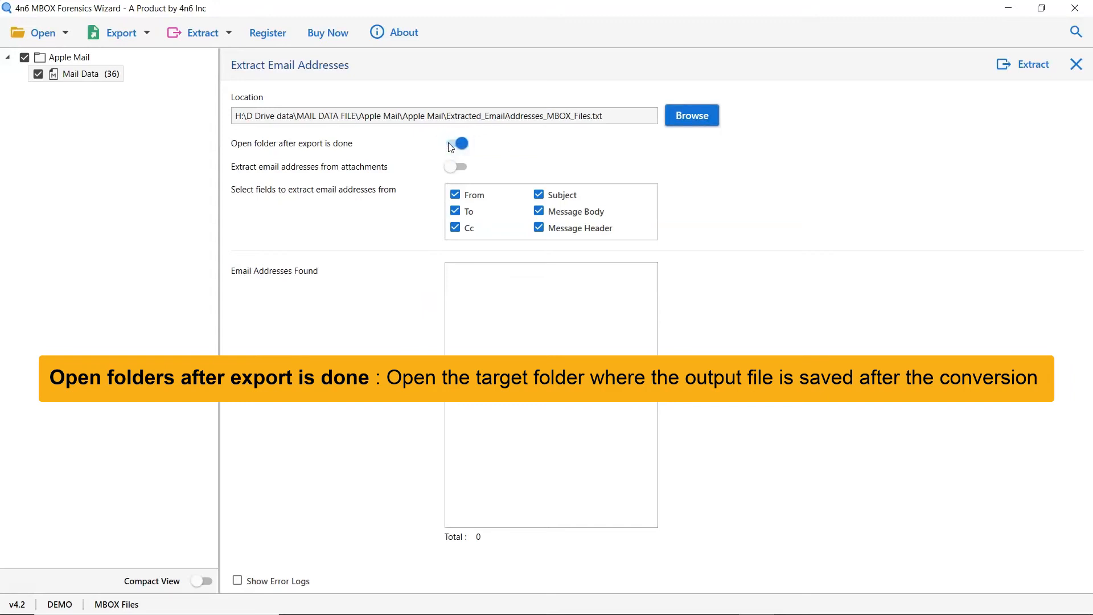
pyautogui.click(456, 143)
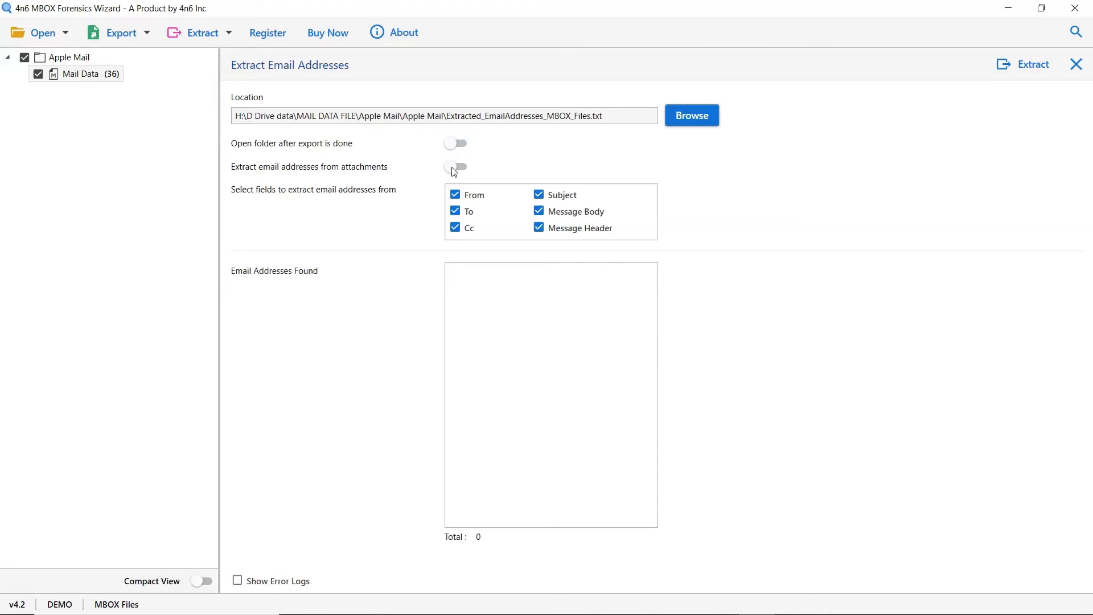
pyautogui.click(454, 167)
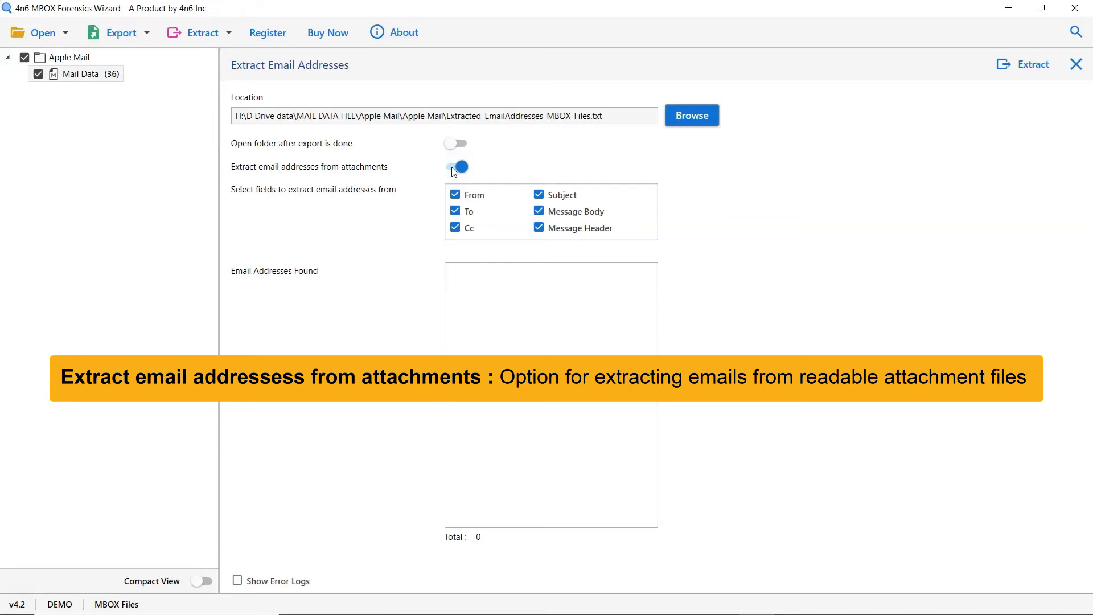
pyautogui.click(455, 166)
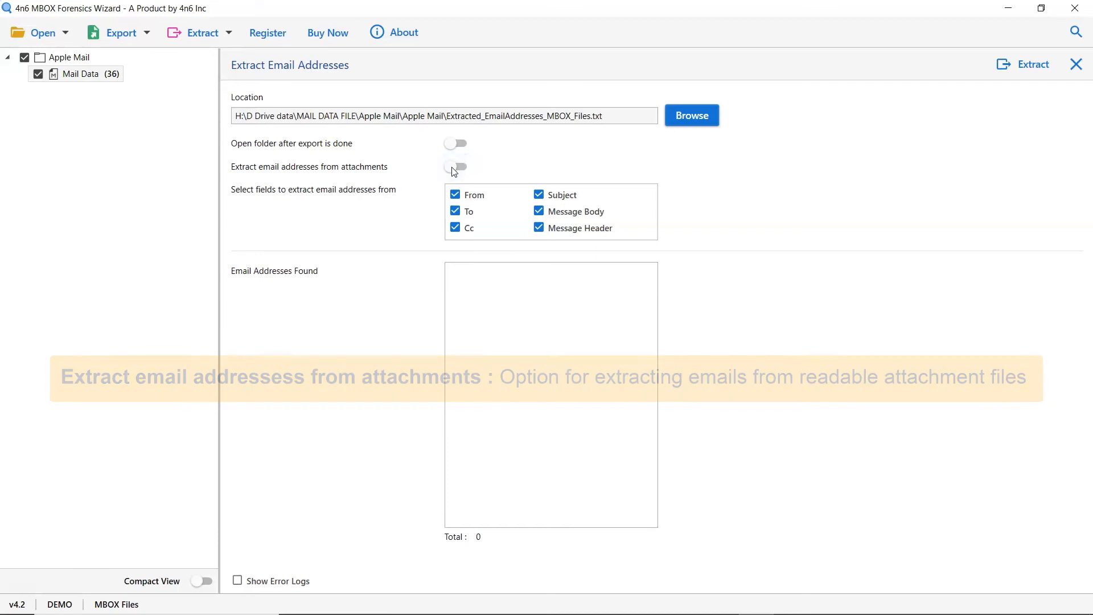
pyautogui.moveTo(459, 203)
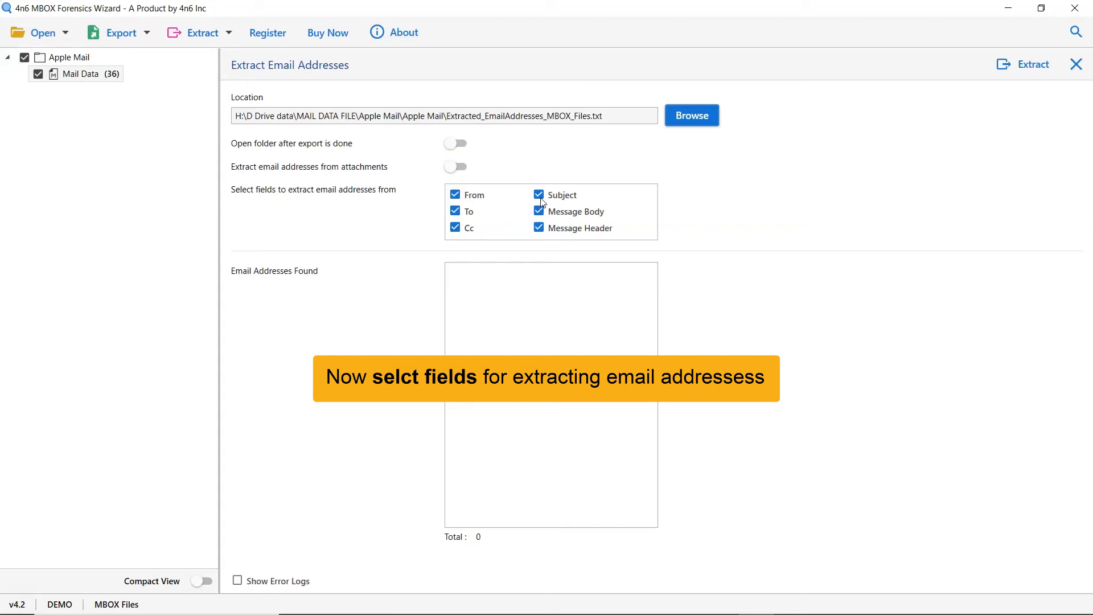
pyautogui.moveTo(543, 232)
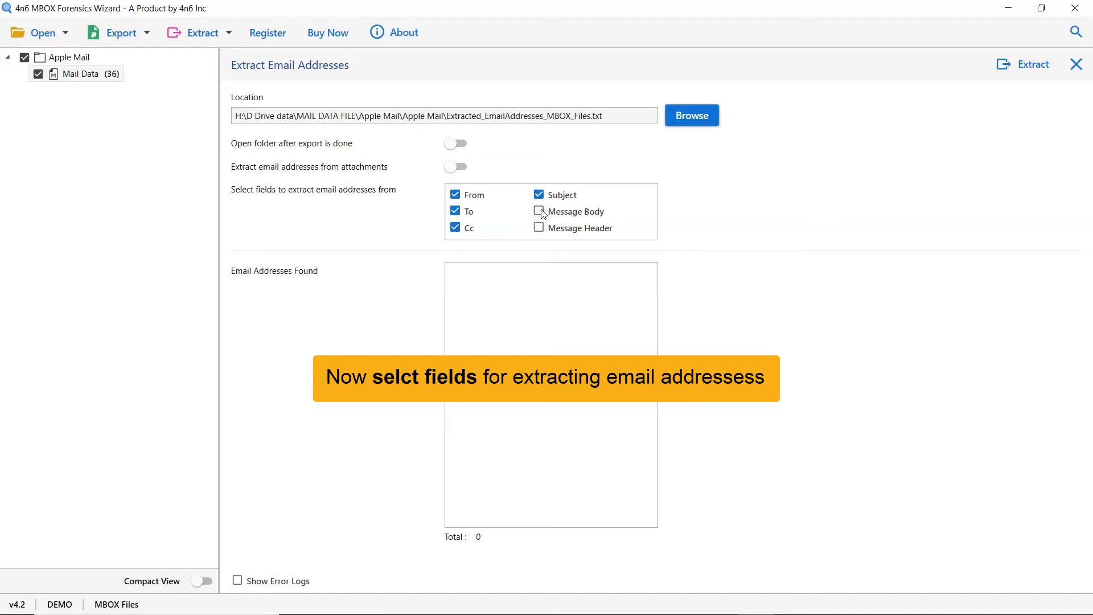
pyautogui.click(539, 211)
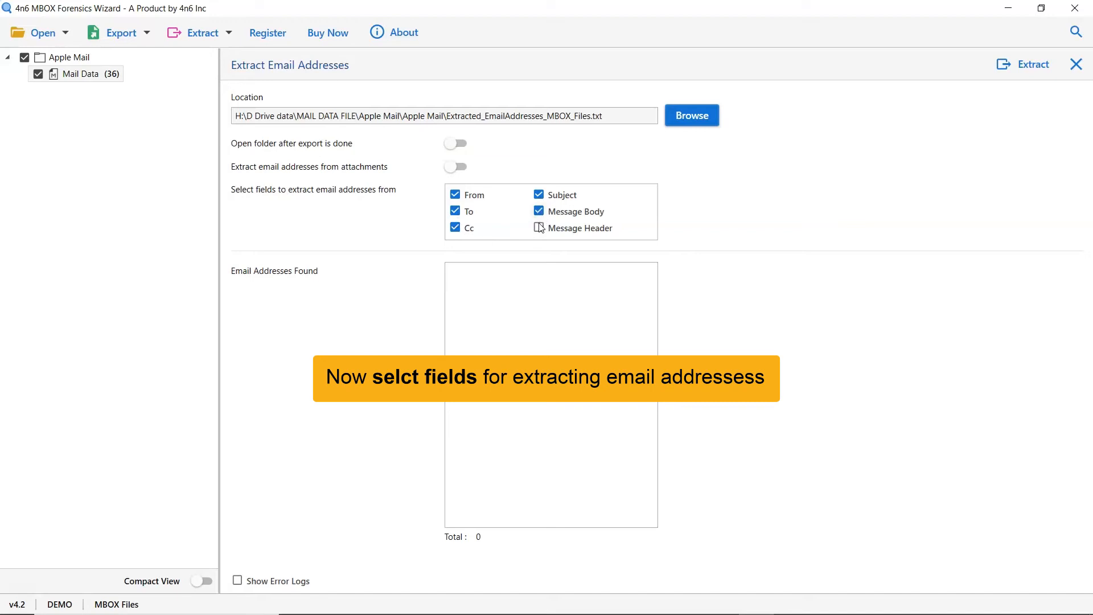
pyautogui.click(538, 227)
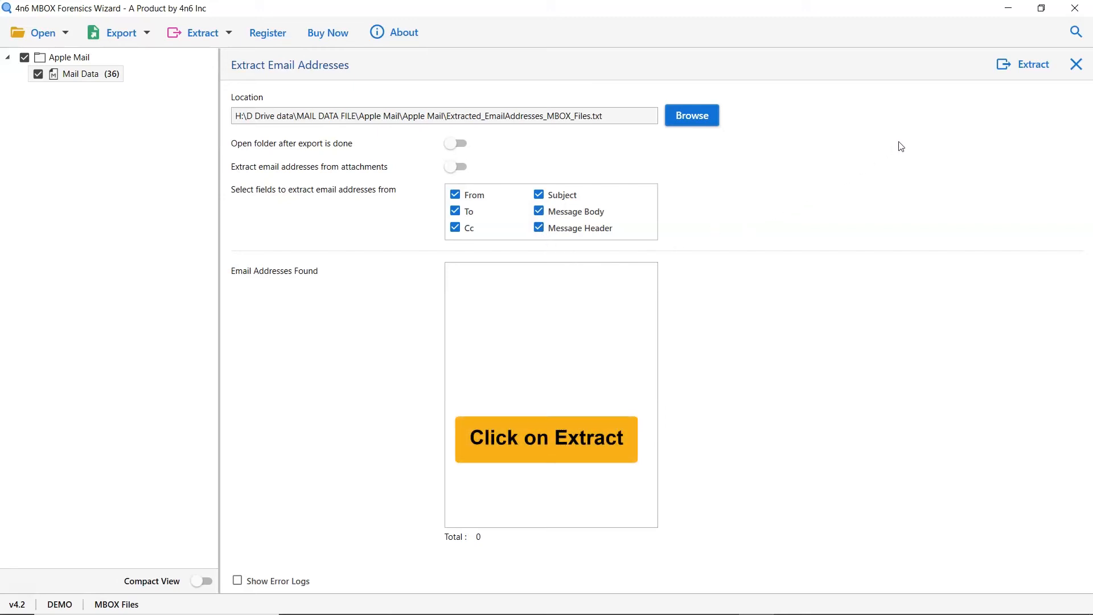
pyautogui.moveTo(1031, 75)
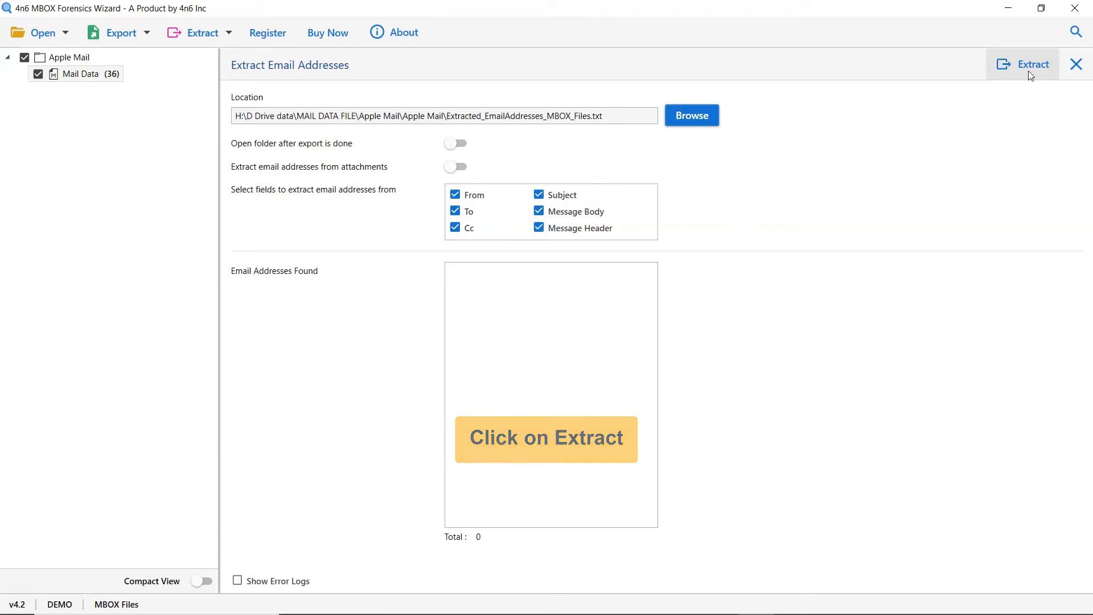
# Run the extraction, finding 96 email addresses in the Mail Data mailbox
pyautogui.click(1033, 63)
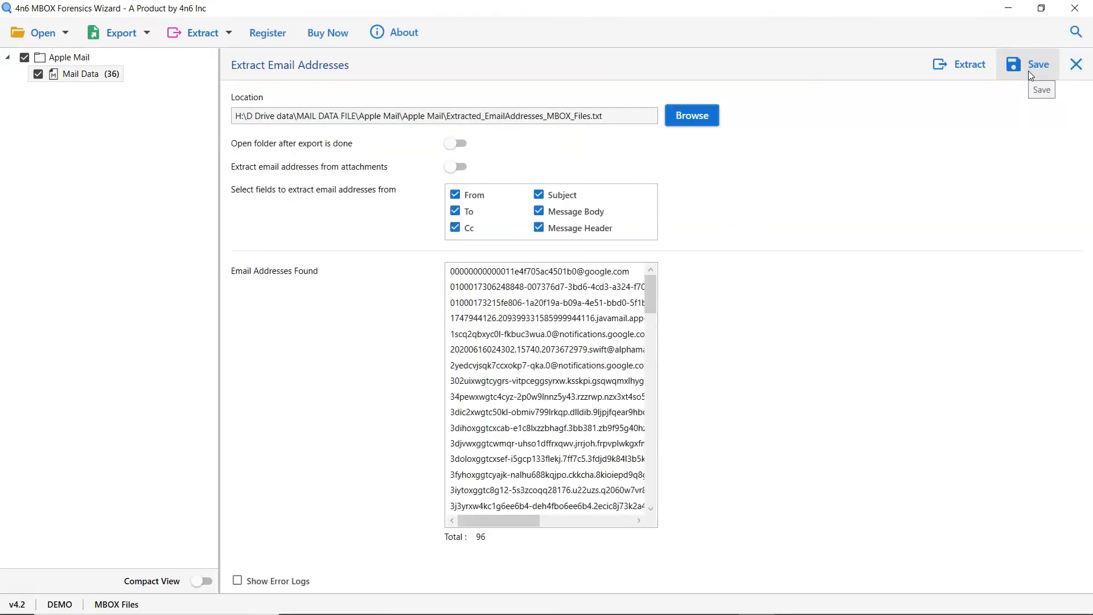
pyautogui.moveTo(954, 176)
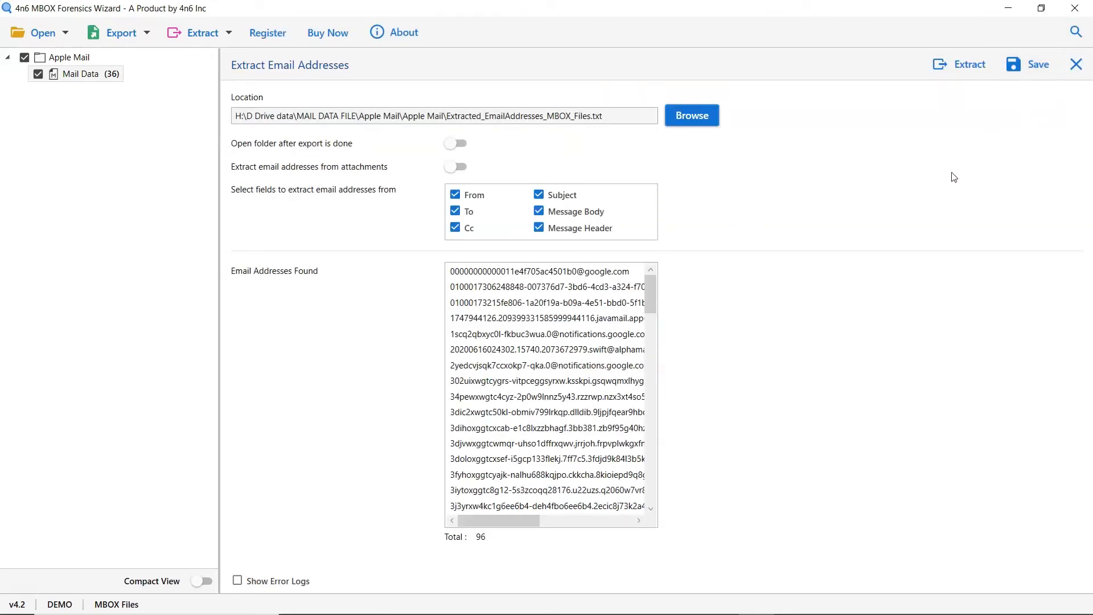
pyautogui.click(967, 64)
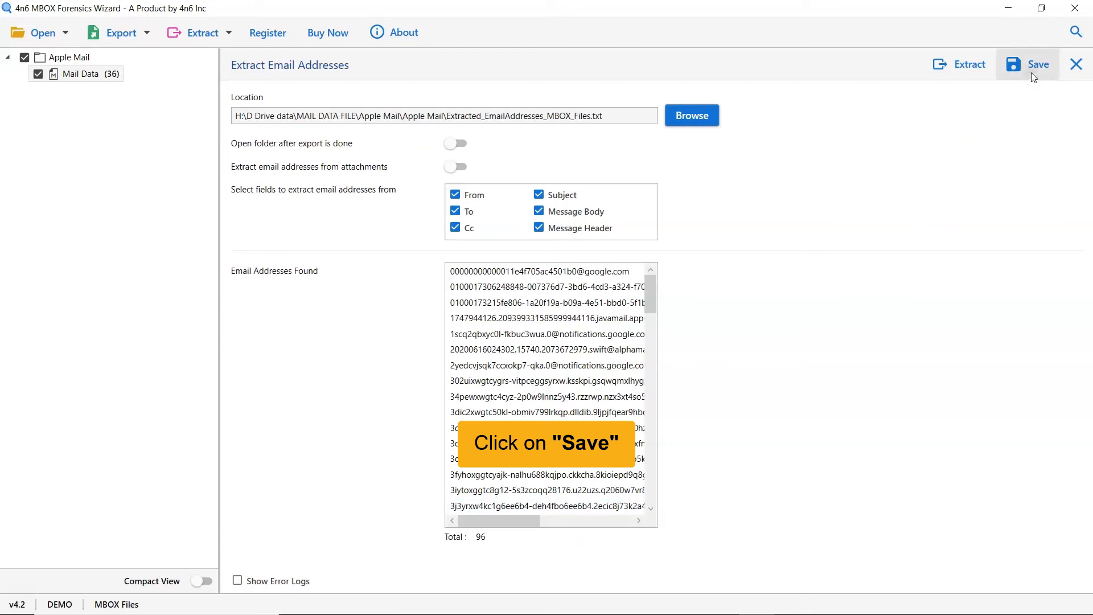
# Save the addresses to the text file, dismiss the demo-limit notice and show the output folder
pyautogui.click(1039, 64)
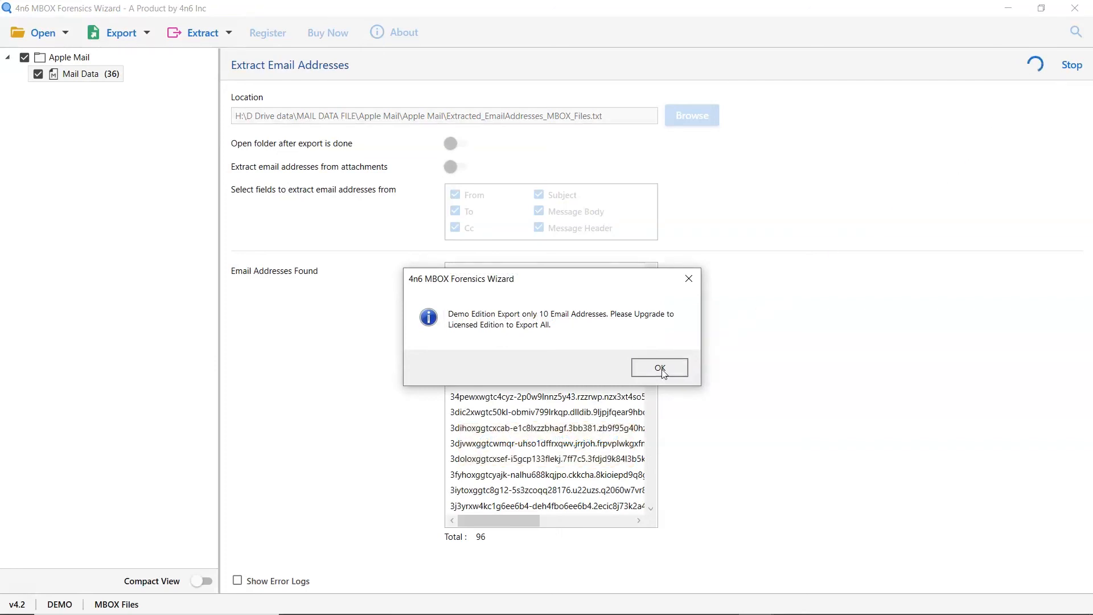
pyautogui.click(659, 367)
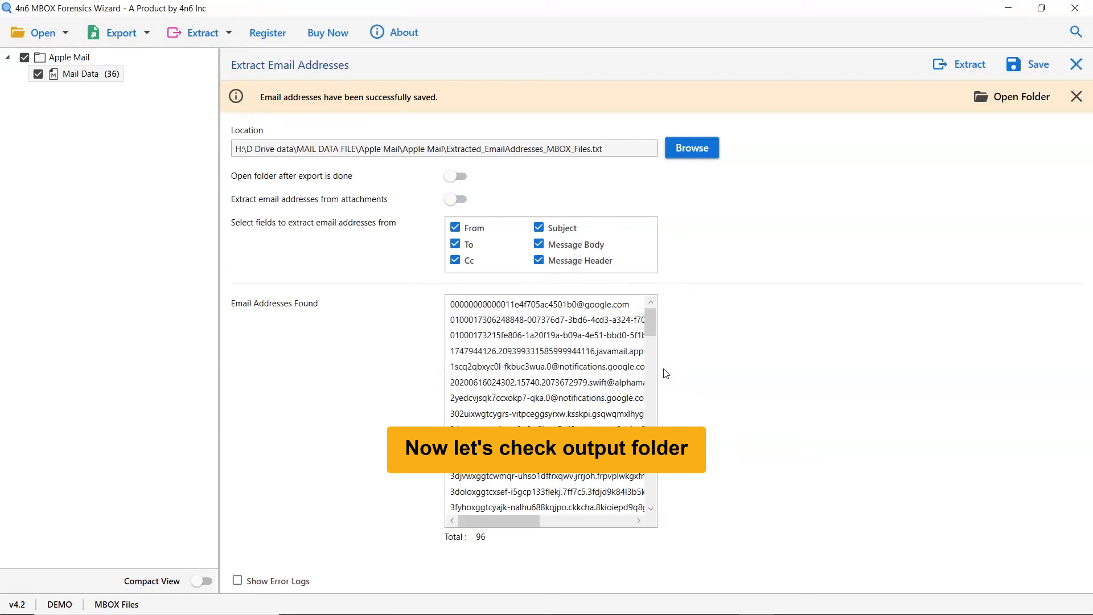
pyautogui.moveTo(988, 142)
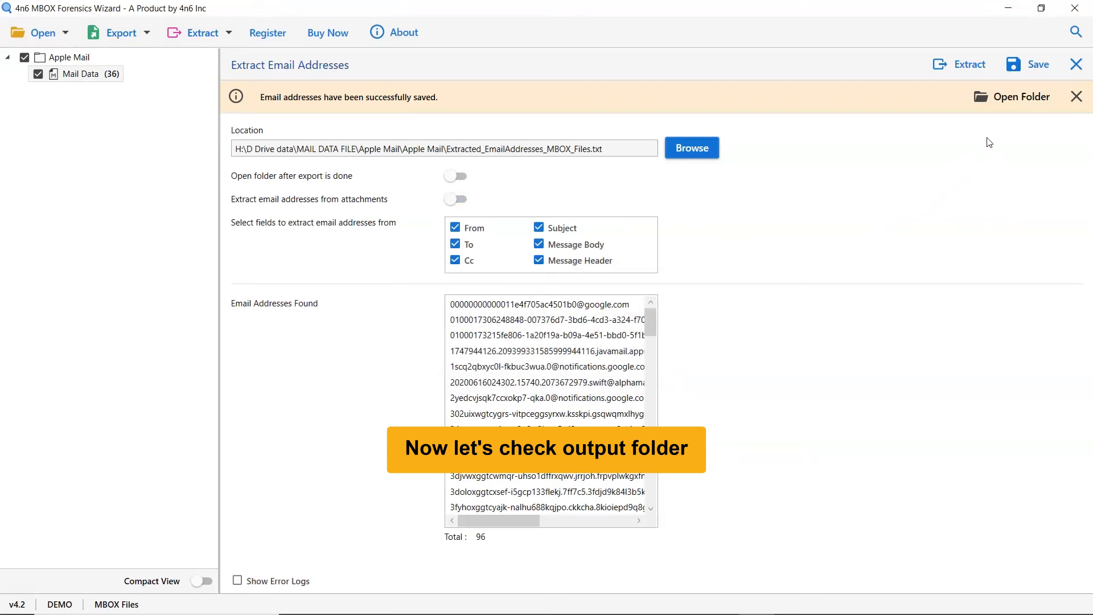
pyautogui.click(1020, 95)
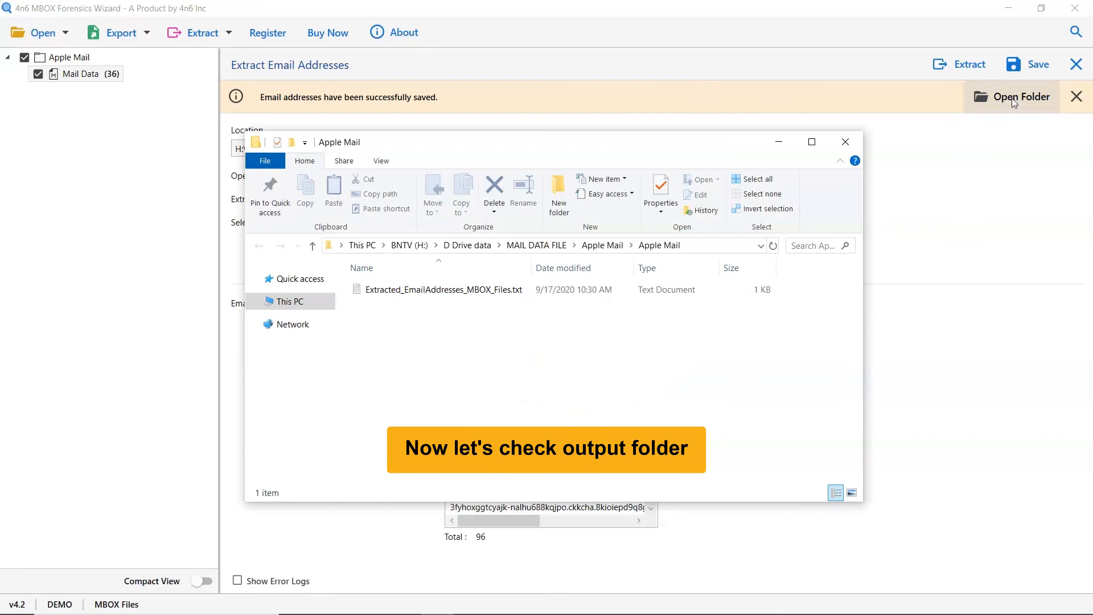
pyautogui.moveTo(527, 381)
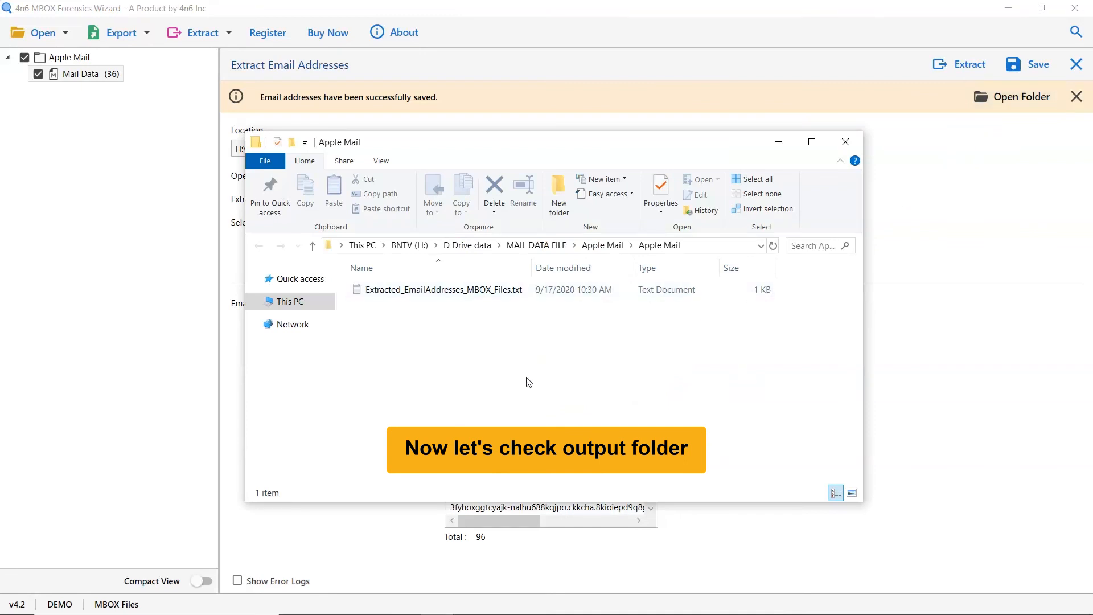
# Open Extracted_EmailAddresses_MBOX_Files.txt in Notepad to view the ten saved addresses
pyautogui.click(443, 289)
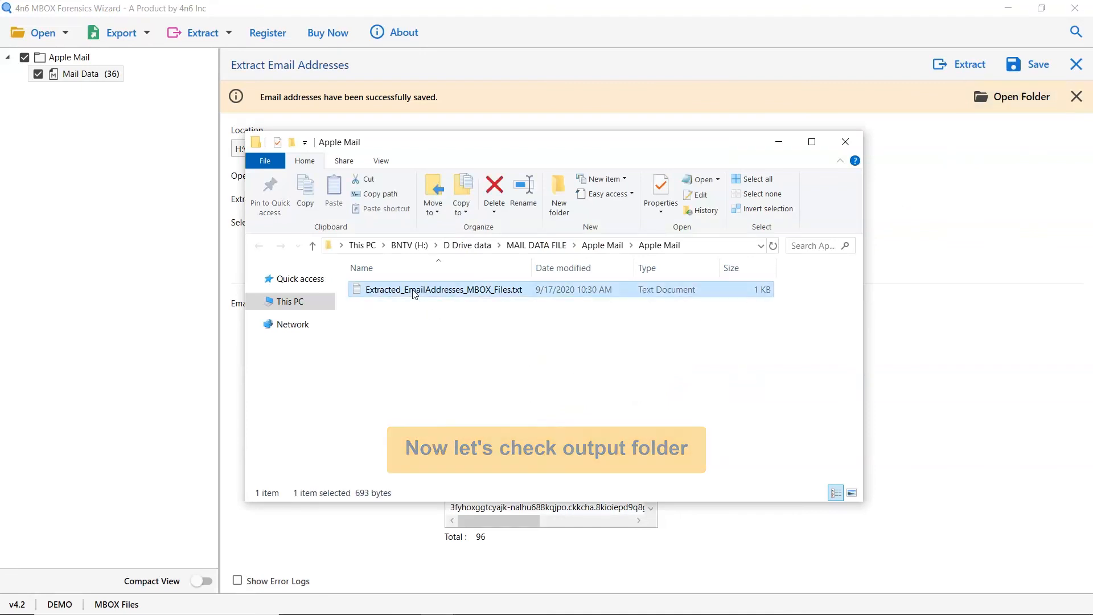
pyautogui.doubleClick(443, 289)
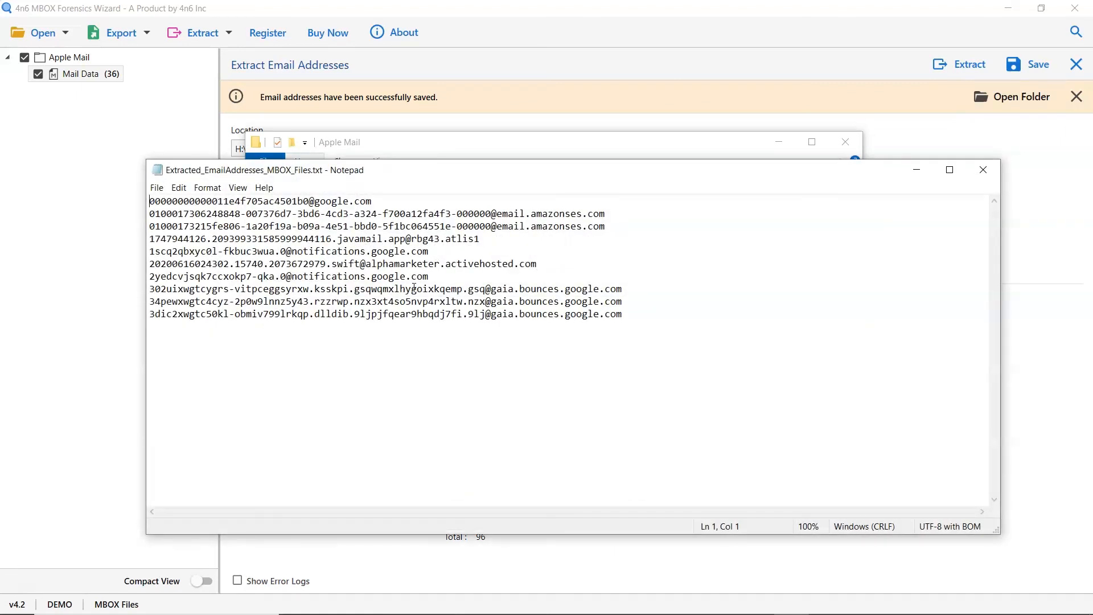